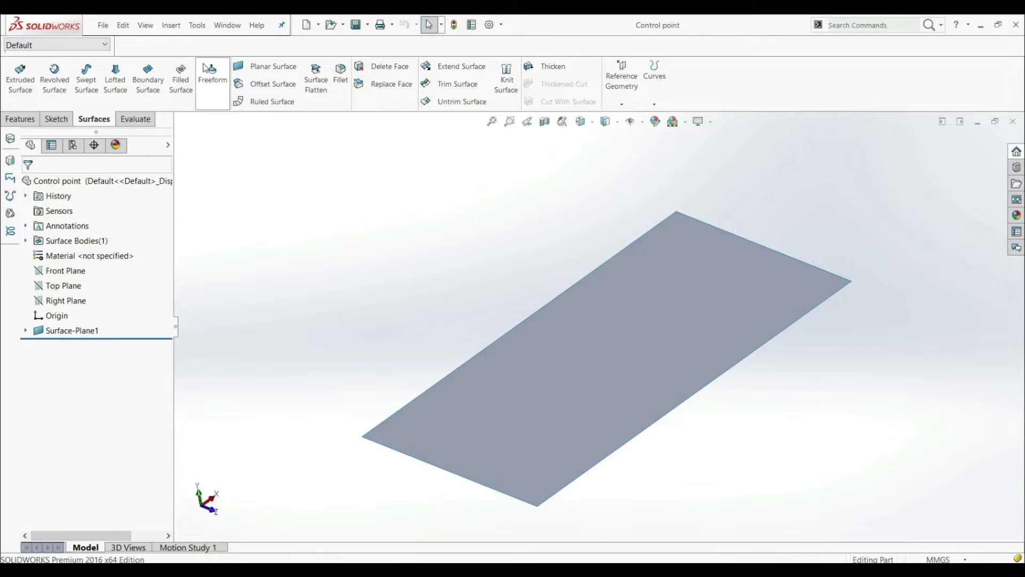
Start Freeform on the flat planar face with contact continuity on all four edges.
click(213, 75)
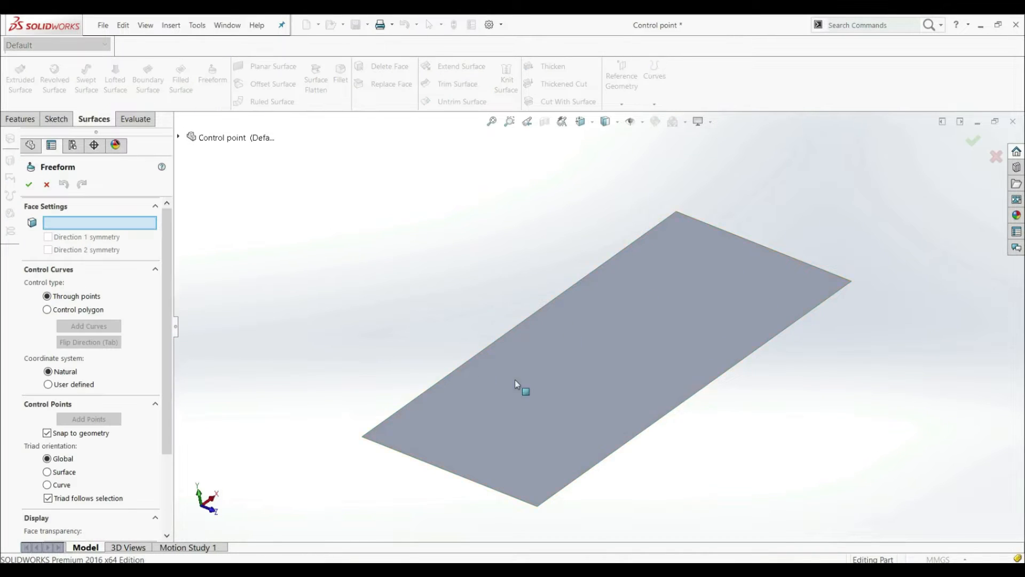
click(517, 387)
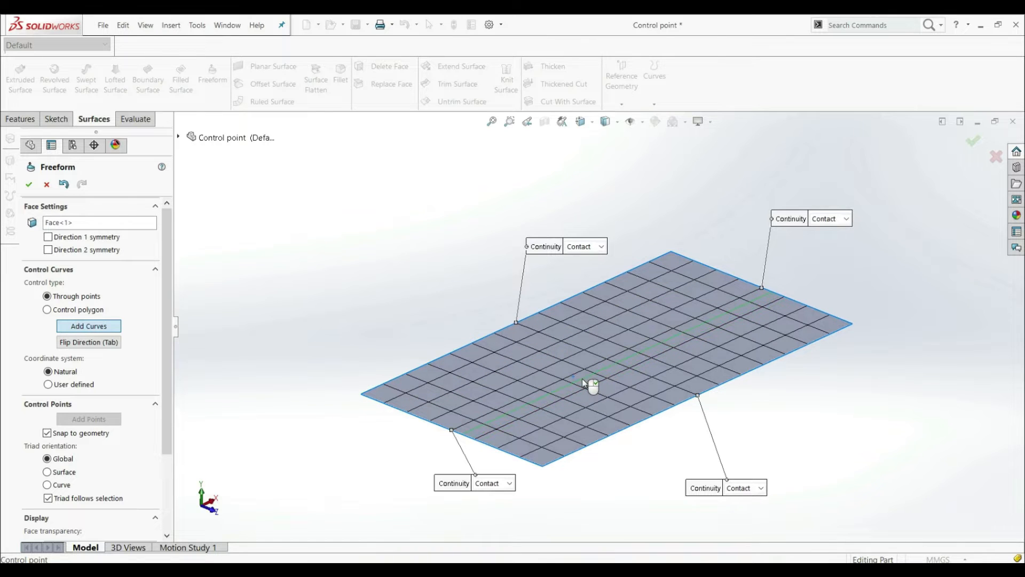
Add a control curve across the face and bend the surface into a smooth hump along it.
click(88, 326)
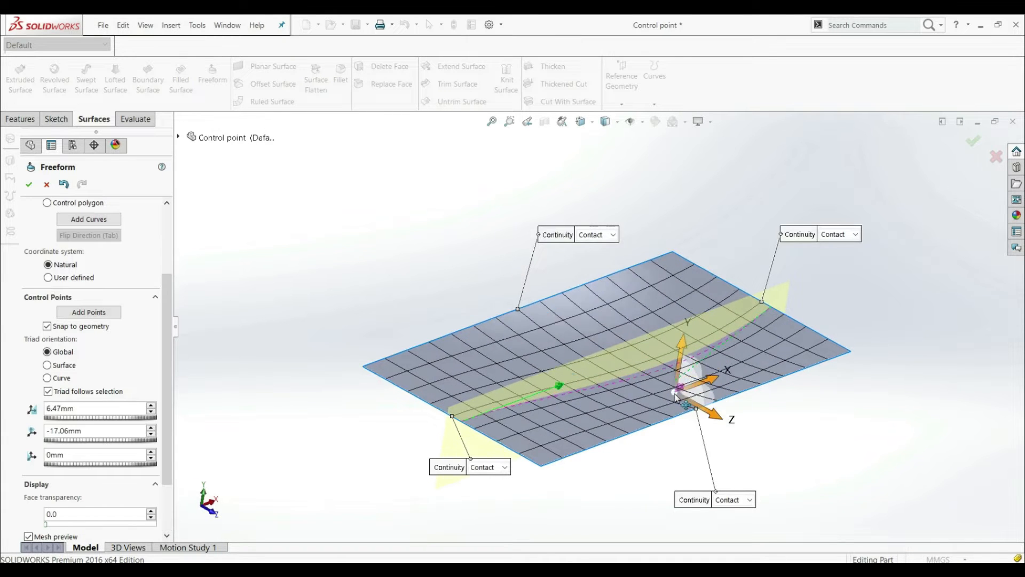
drag(681, 386, 682, 290)
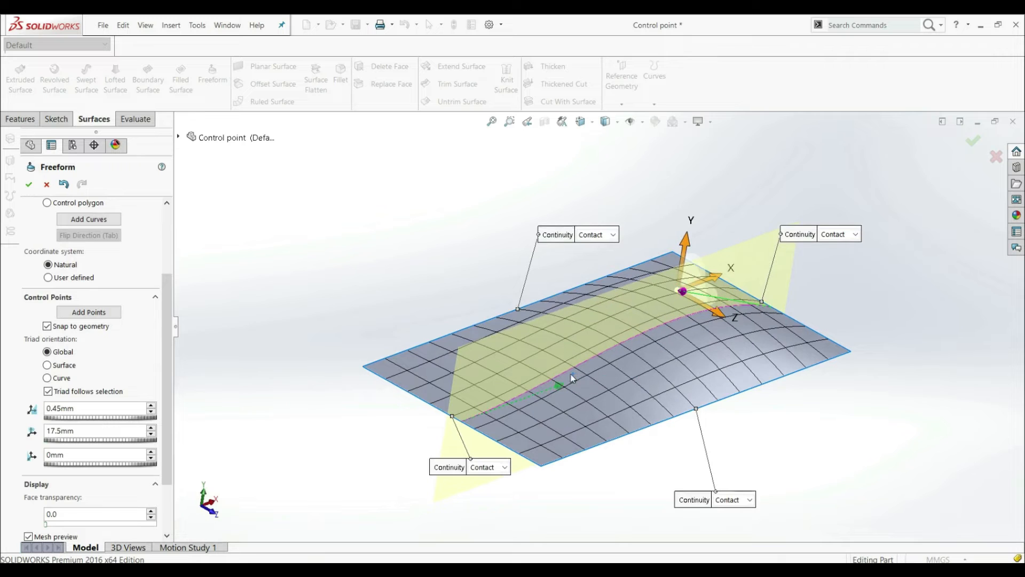
drag(682, 291, 558, 456)
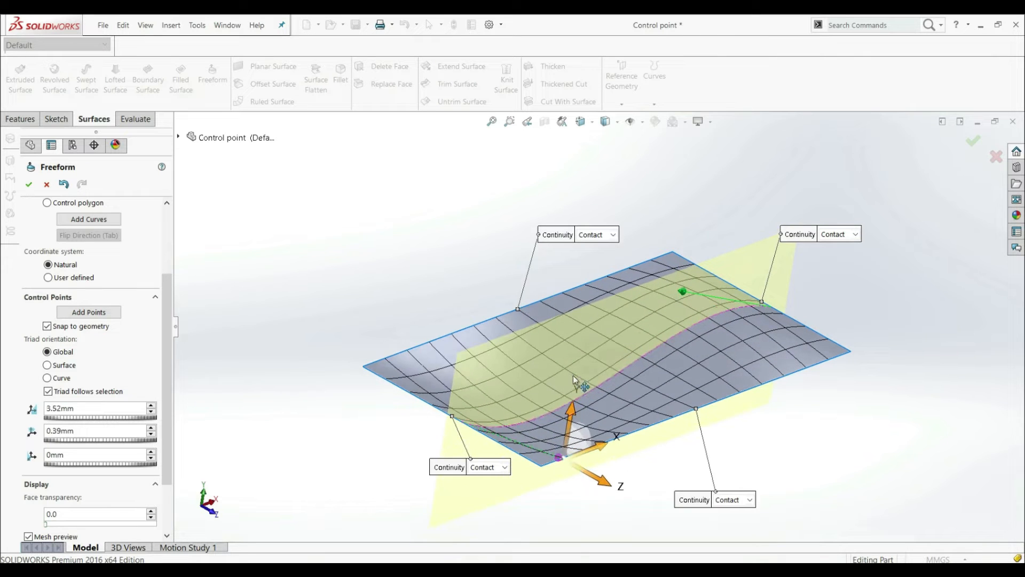
drag(573, 383, 654, 409)
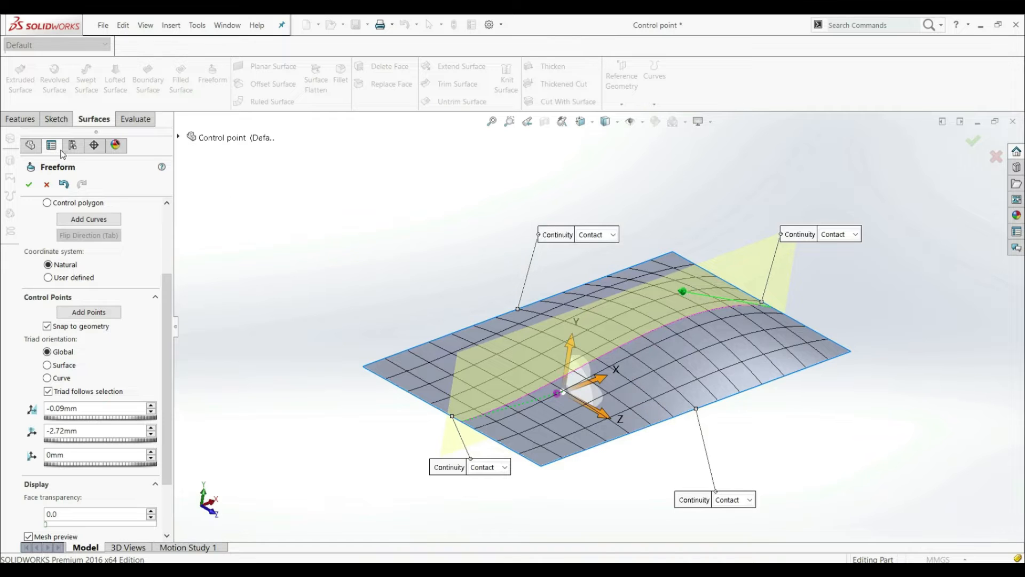
Undo the deformation so the freeform surface is flat again.
click(64, 184)
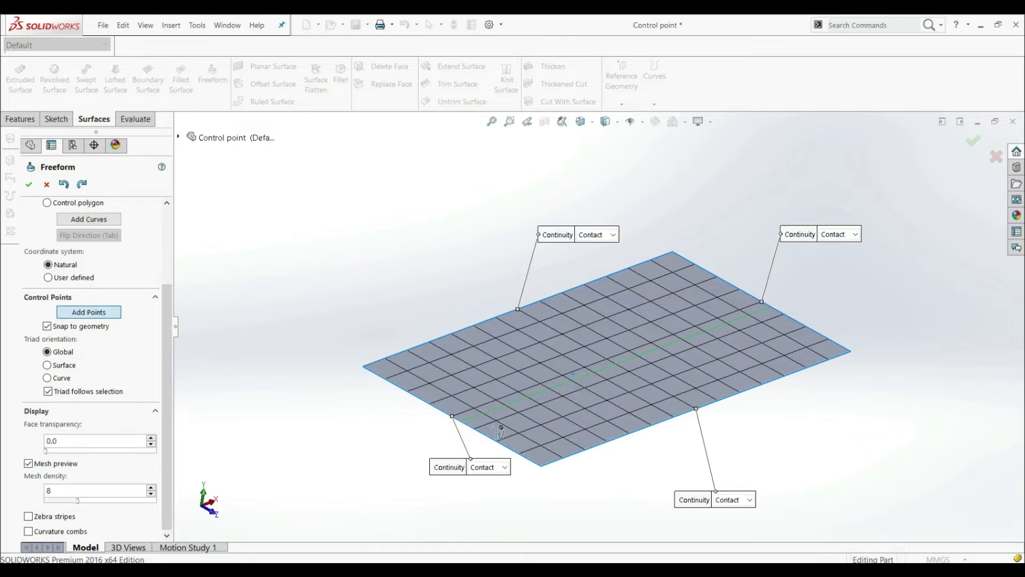
mouse_move(514, 392)
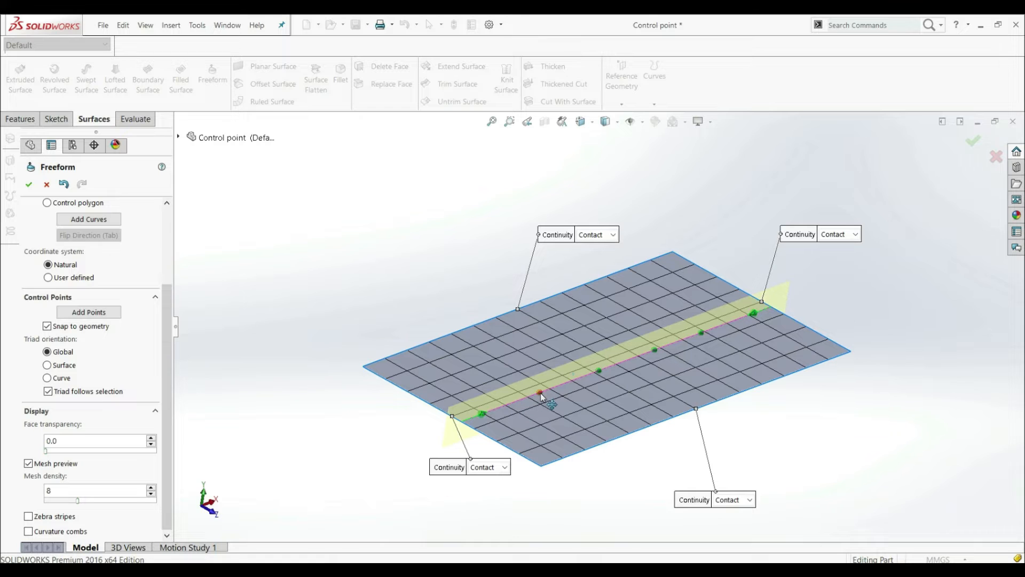
Drag control points into alternating bumps and dips, ending with a tall peak at the far end.
drag(540, 393, 558, 458)
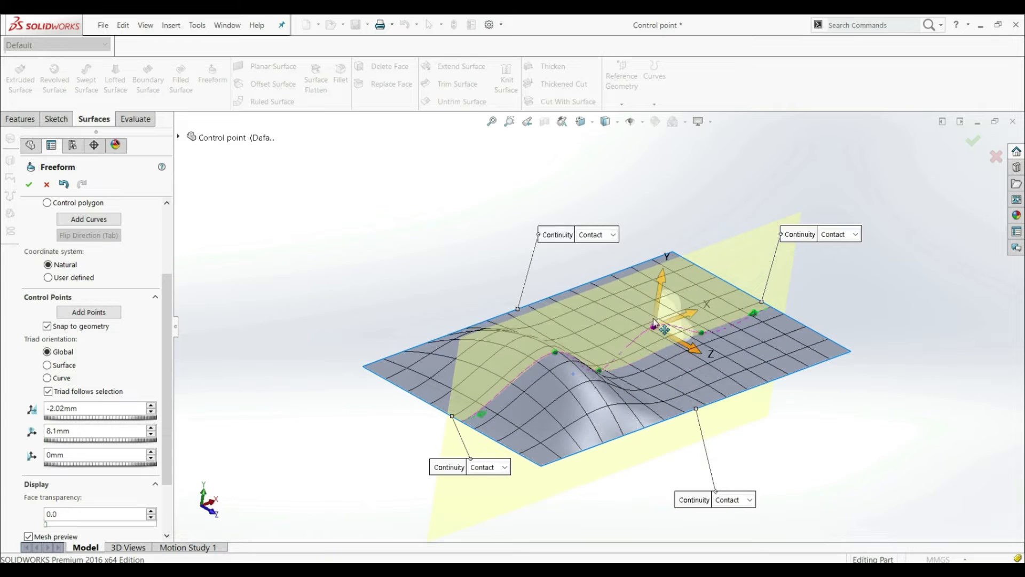
drag(660, 324, 712, 334)
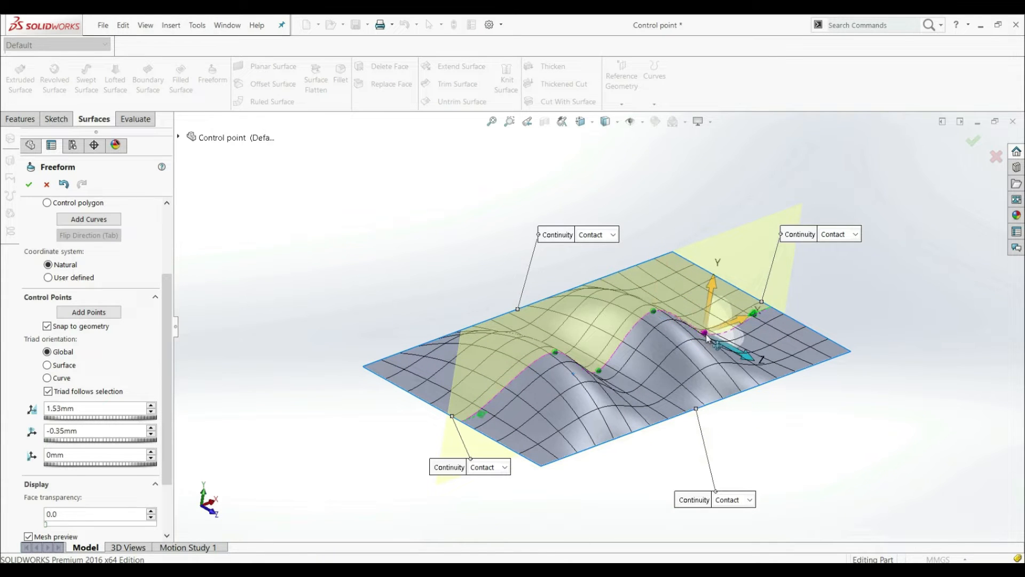
drag(709, 327, 768, 354)
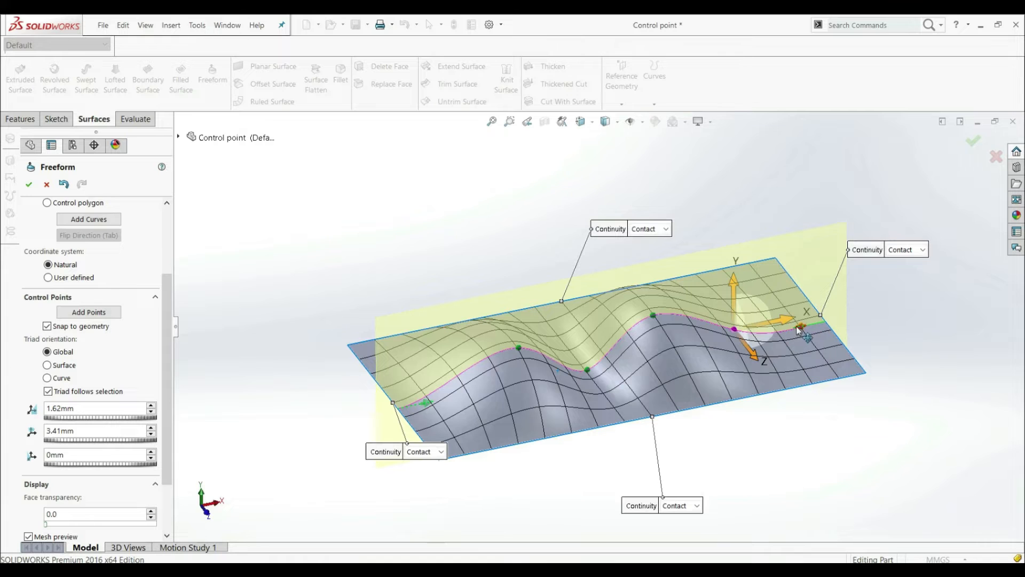
drag(801, 327, 804, 291)
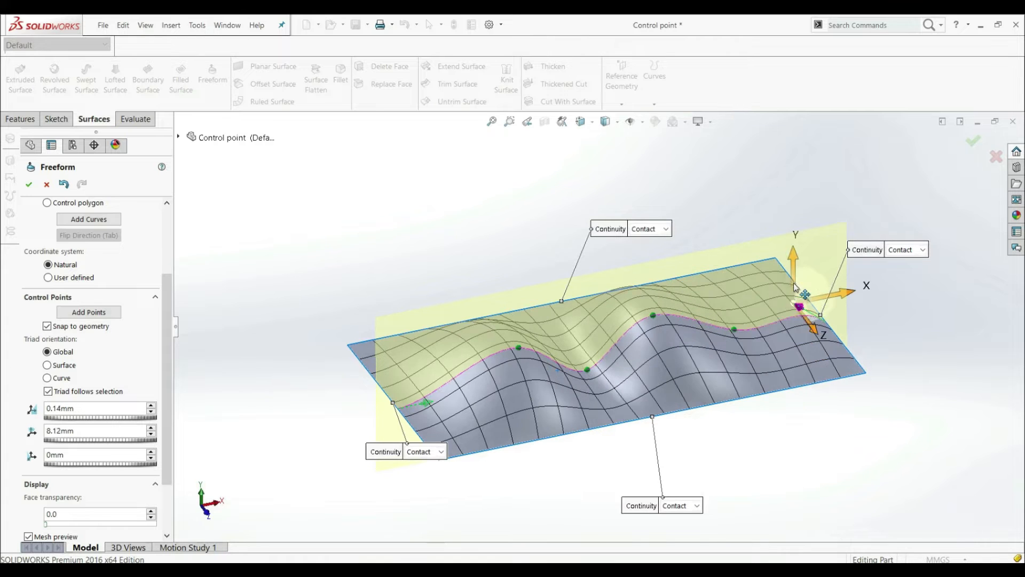
drag(804, 294, 801, 281)
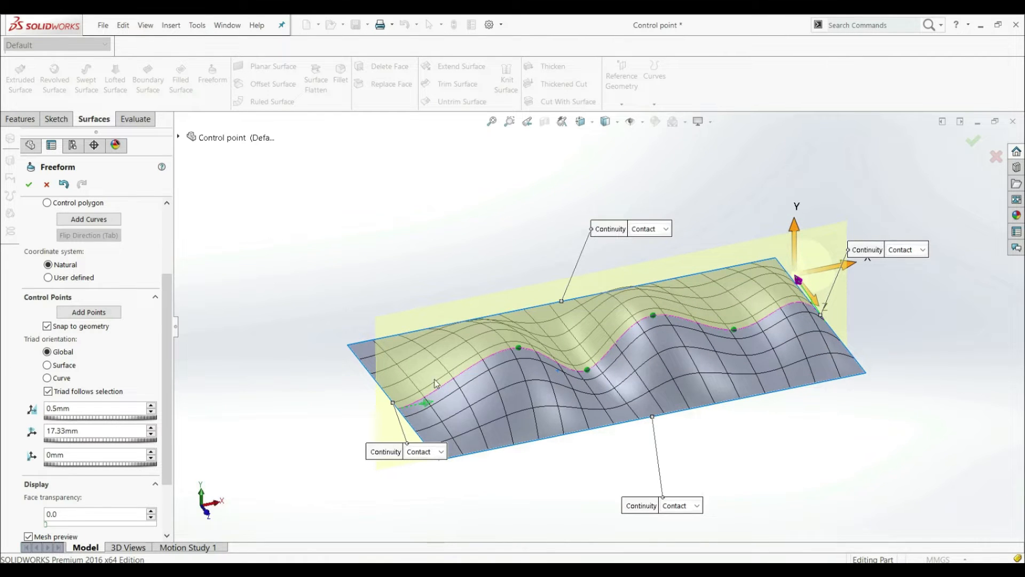
drag(796, 280, 733, 328)
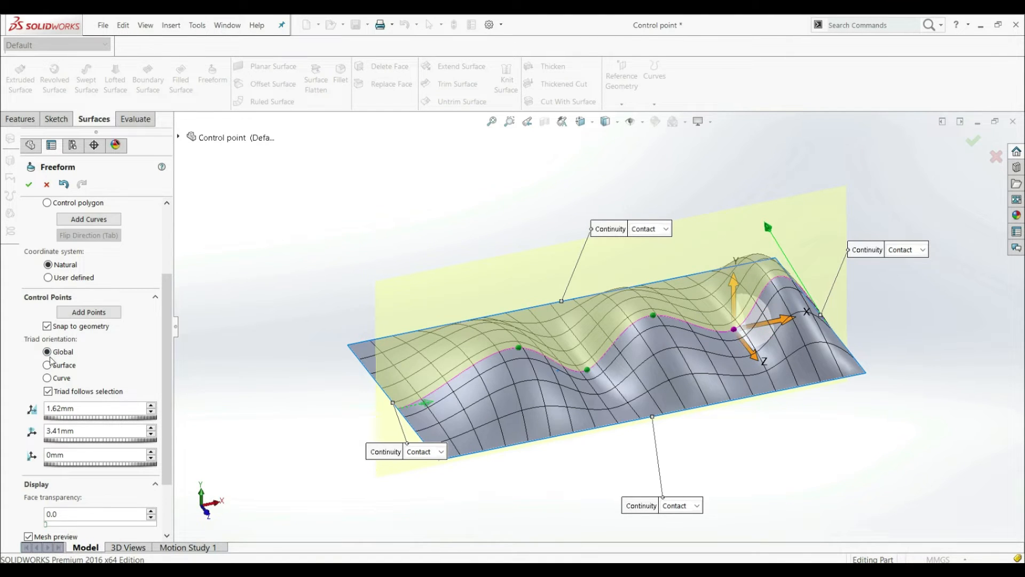
mouse_move(72, 356)
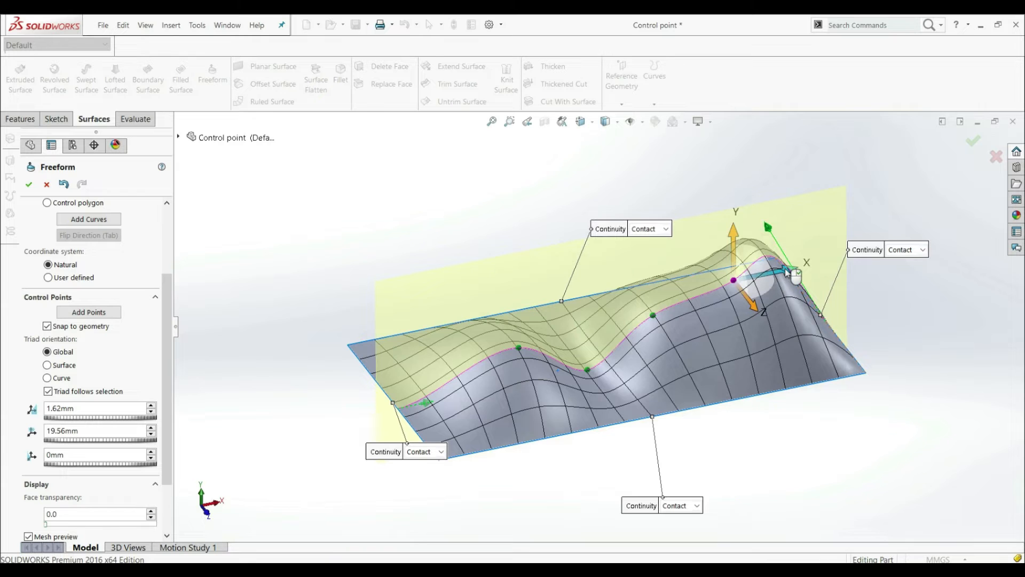
Set the peak control point's offsets to 5mm, 15mm and -5mm.
drag(791, 271, 804, 265)
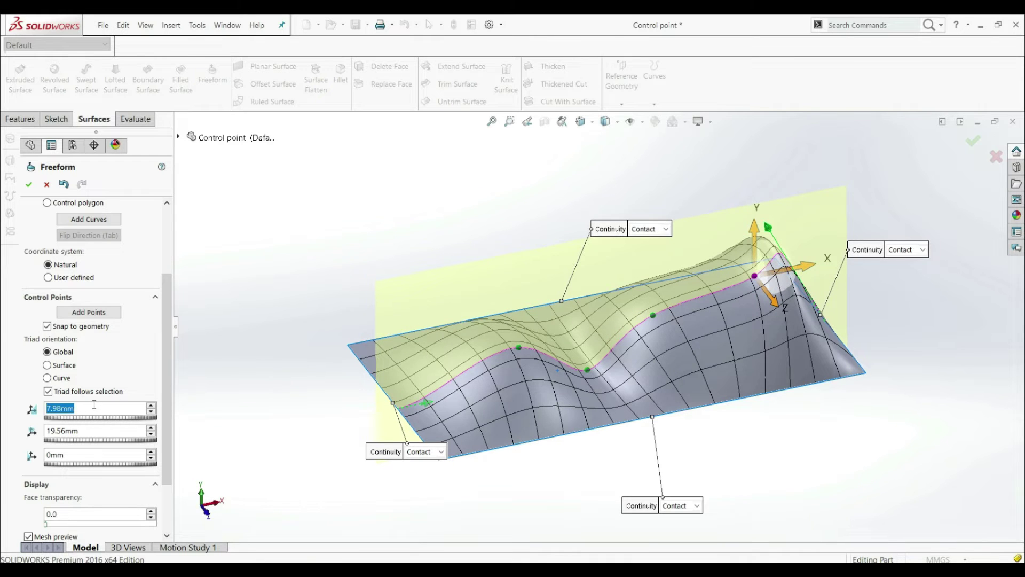
text(5mm)
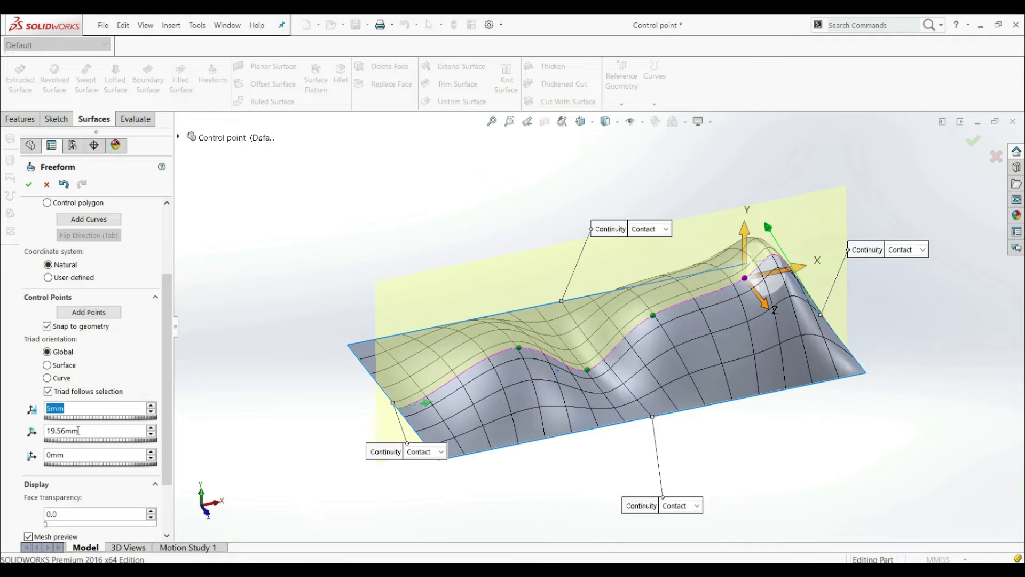
click(75, 430)
text(15)
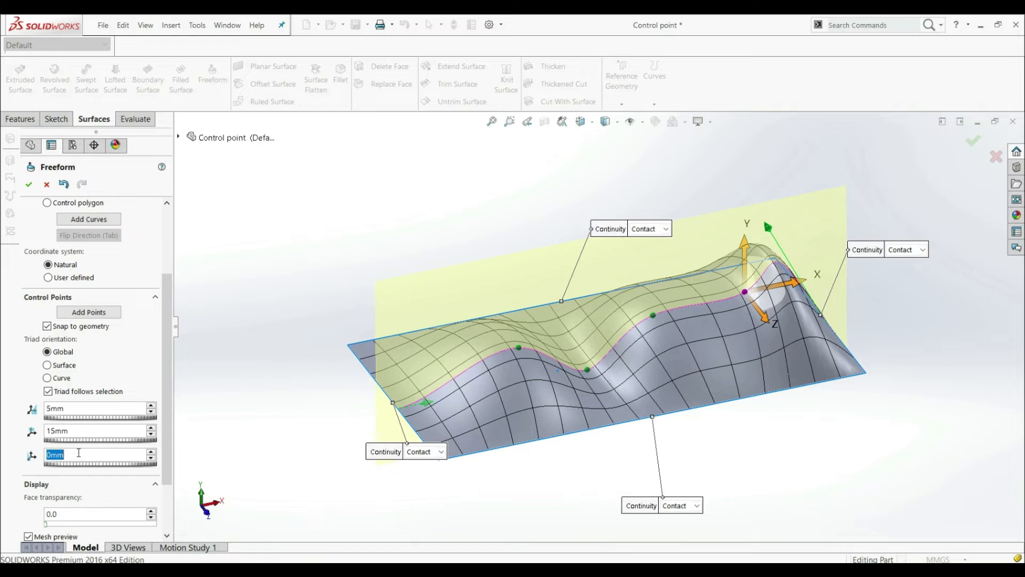
text(-5mm)
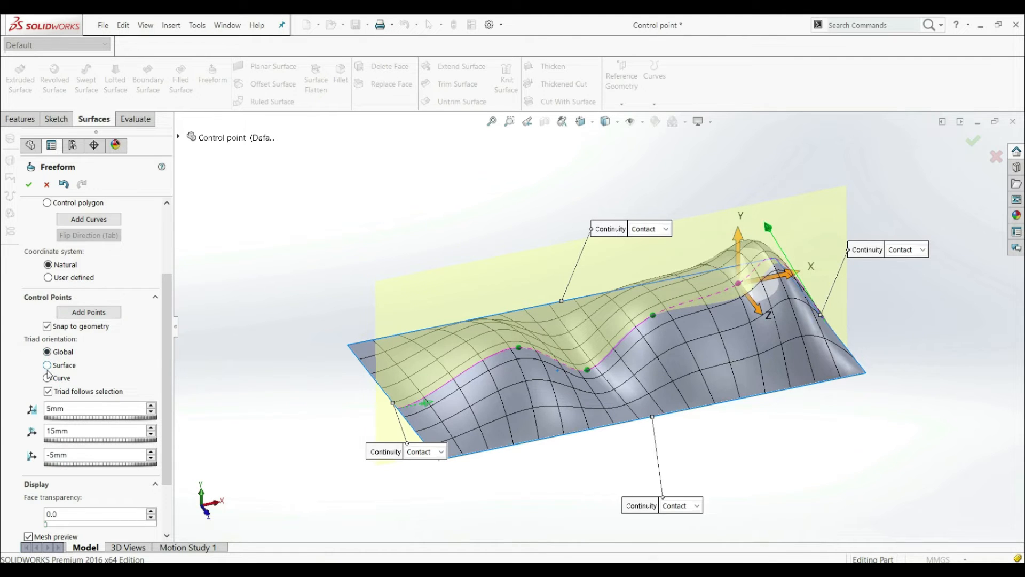
Orient the triad to Surface then Curve, and pull the point to deepen the dip beside the peak.
click(43, 365)
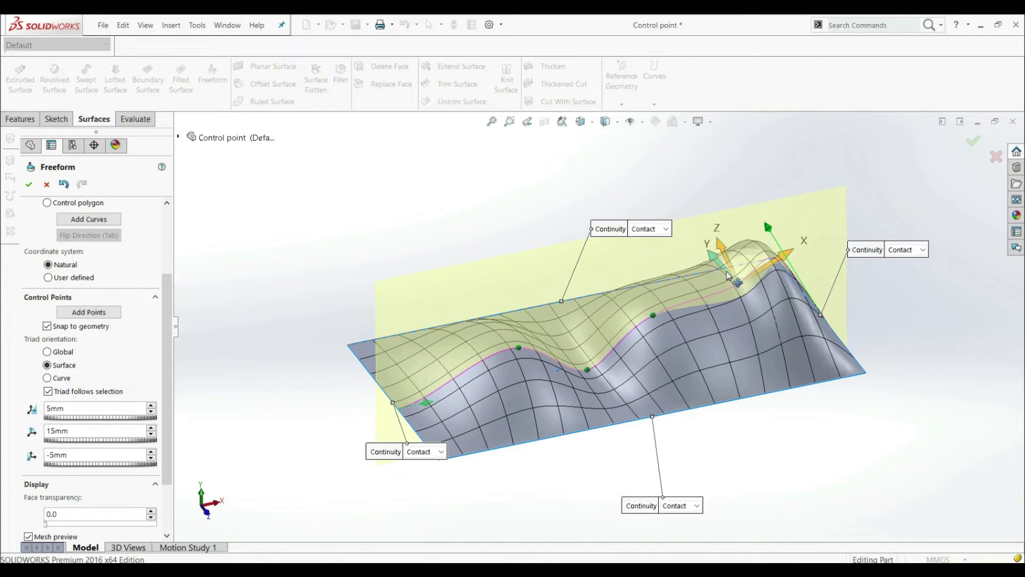
click(47, 378)
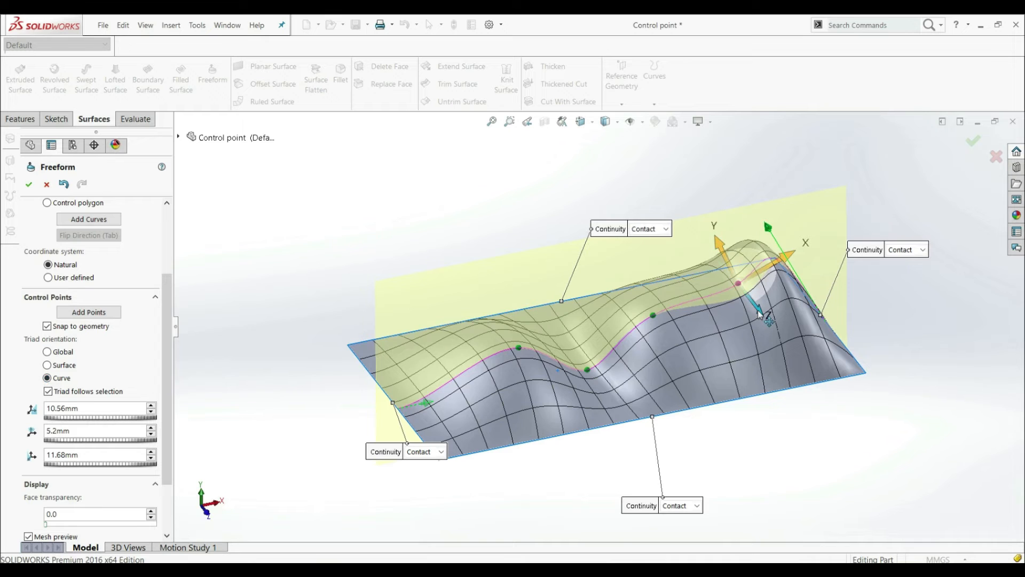
drag(758, 313, 784, 336)
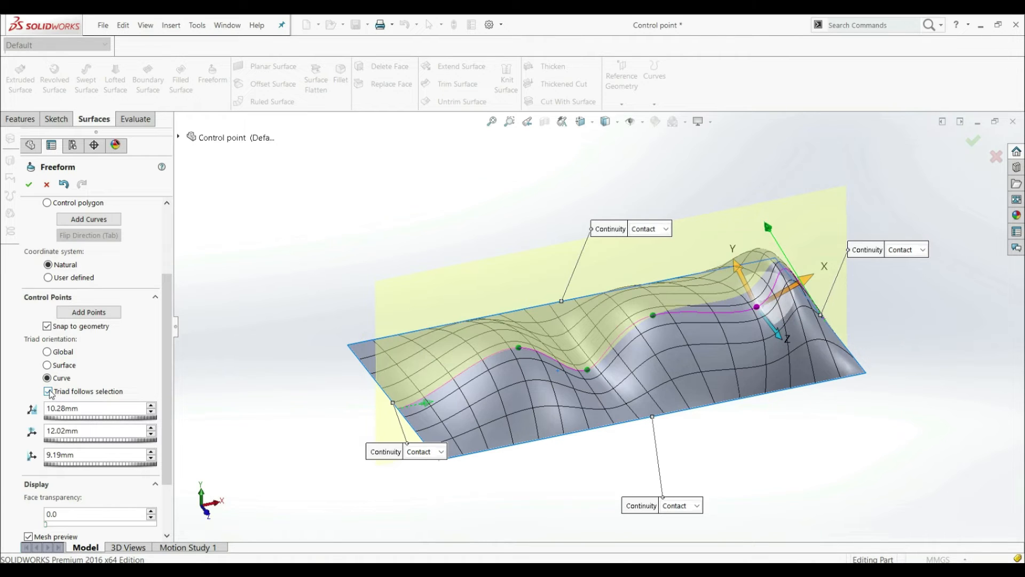
Turn off Triad follows selection, slide the point left along the curve and lift it into a ridge.
click(45, 391)
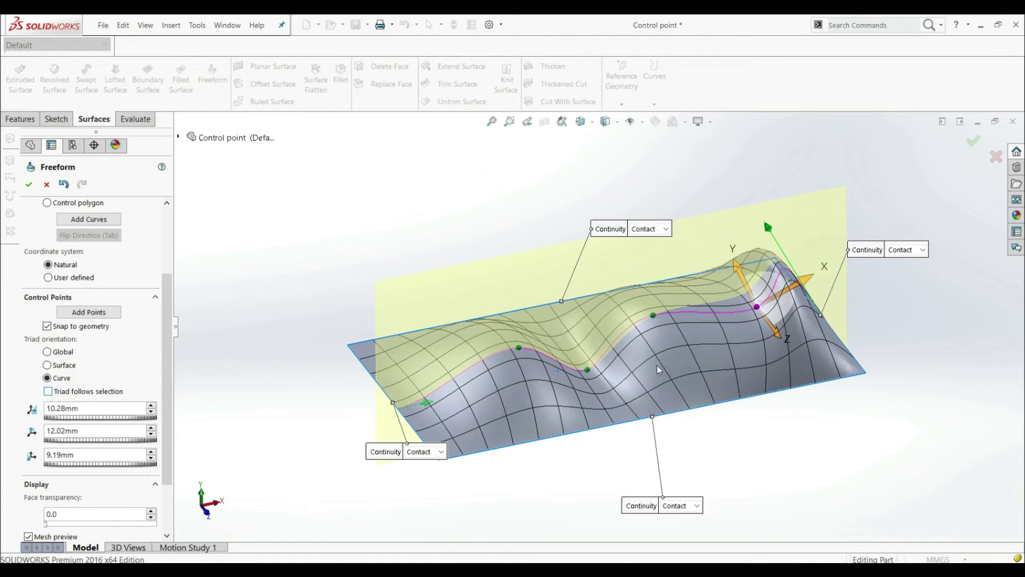
drag(755, 307, 746, 313)
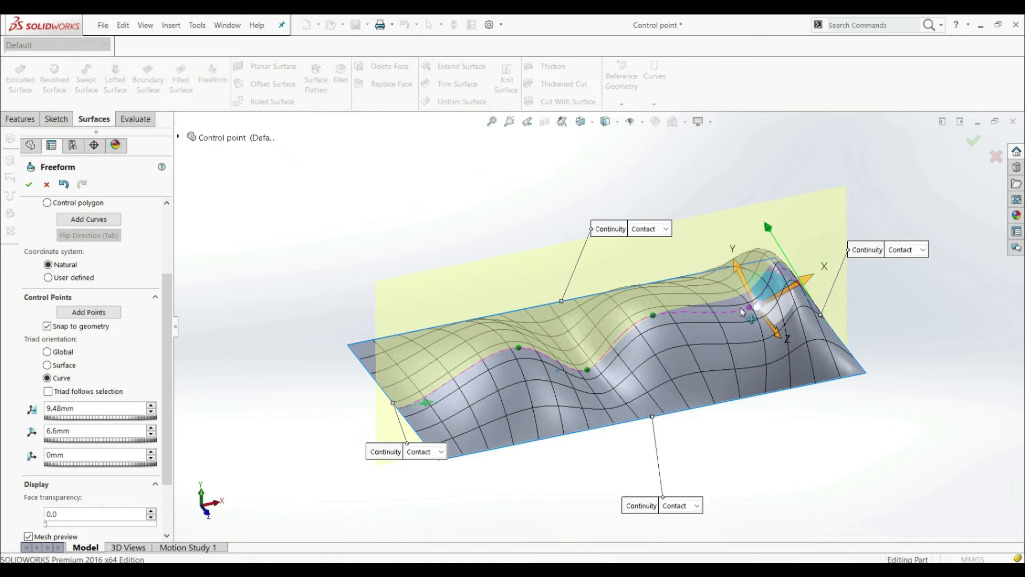
drag(752, 314, 758, 312)
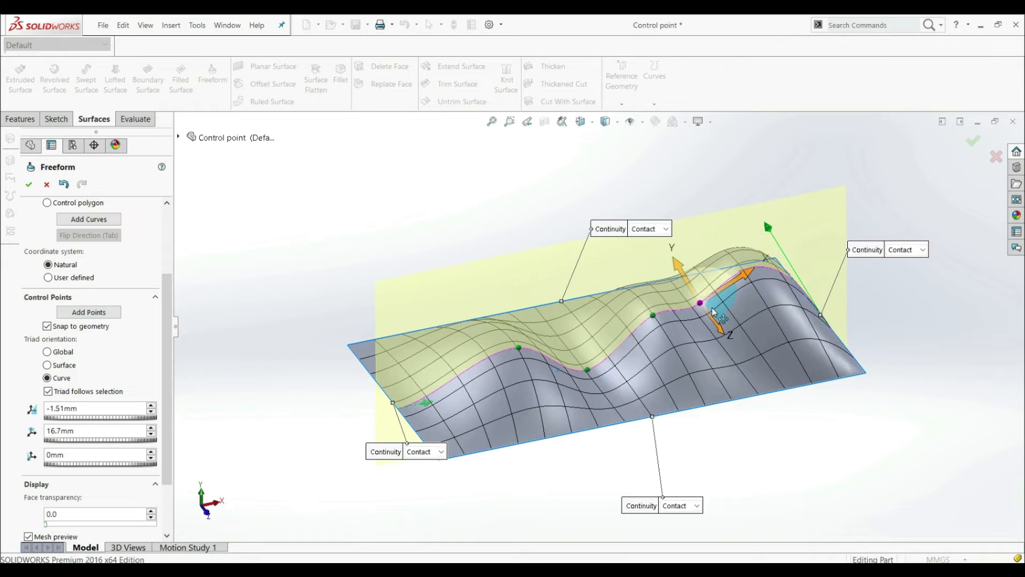
drag(715, 317, 703, 301)
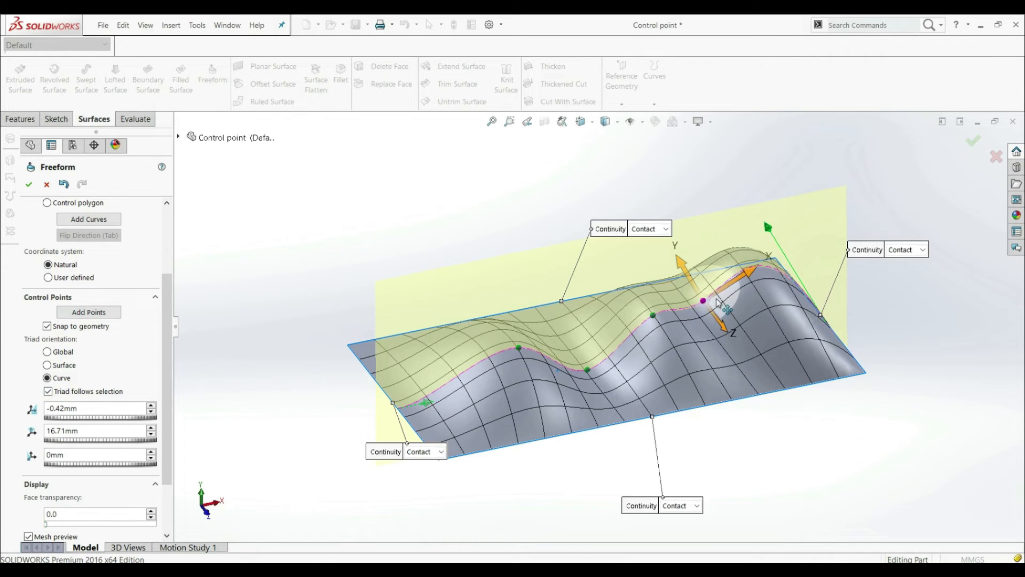
drag(702, 301, 729, 282)
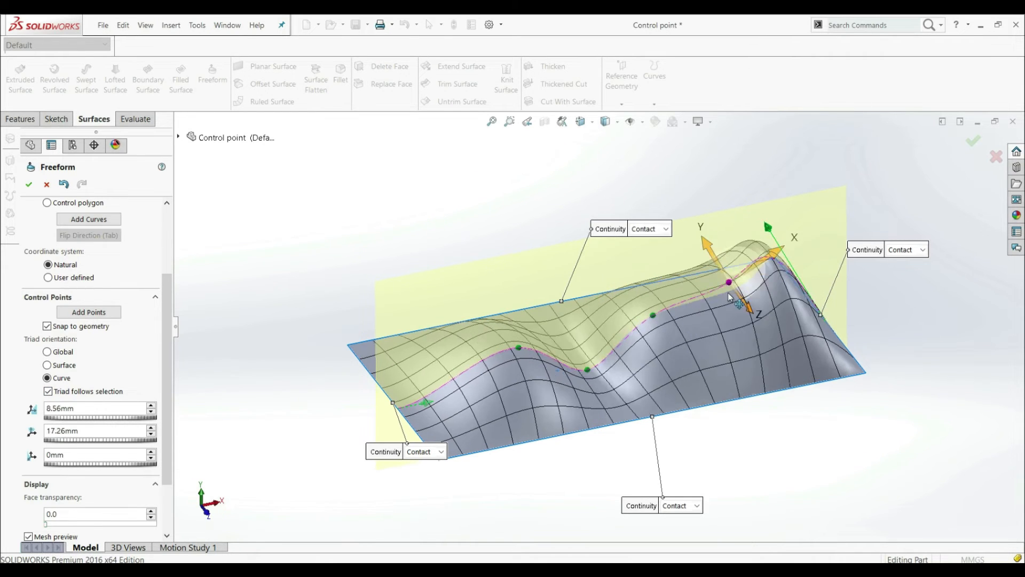
drag(727, 282, 726, 315)
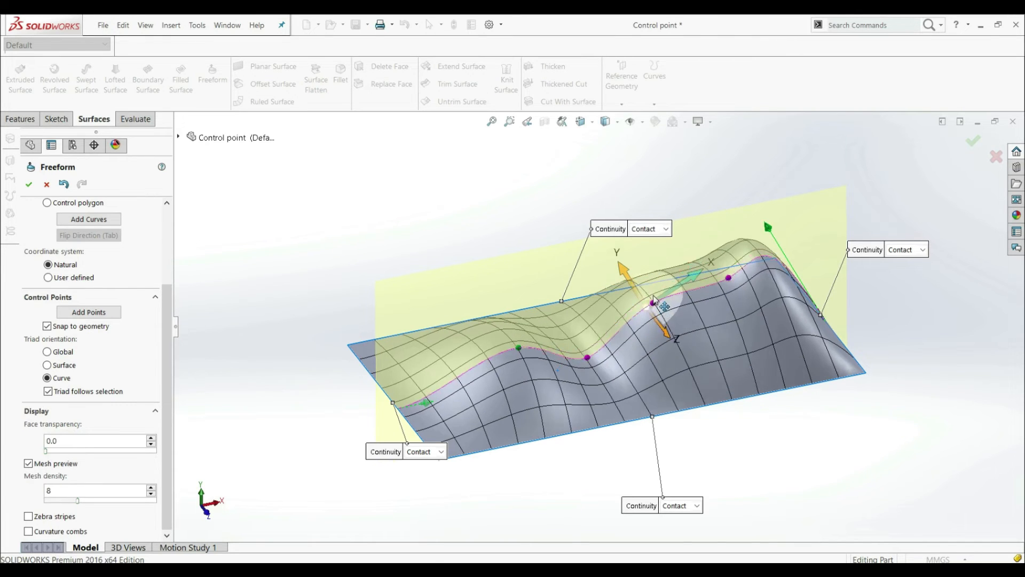
Move the middle control points to form rolling waves along the surface's length.
drag(651, 302, 651, 287)
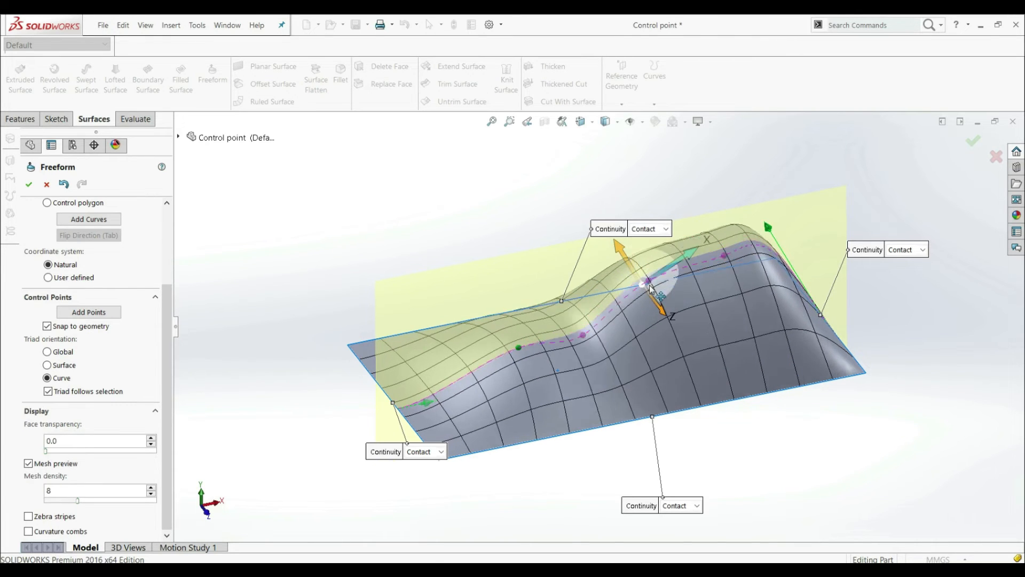
drag(650, 291, 670, 301)
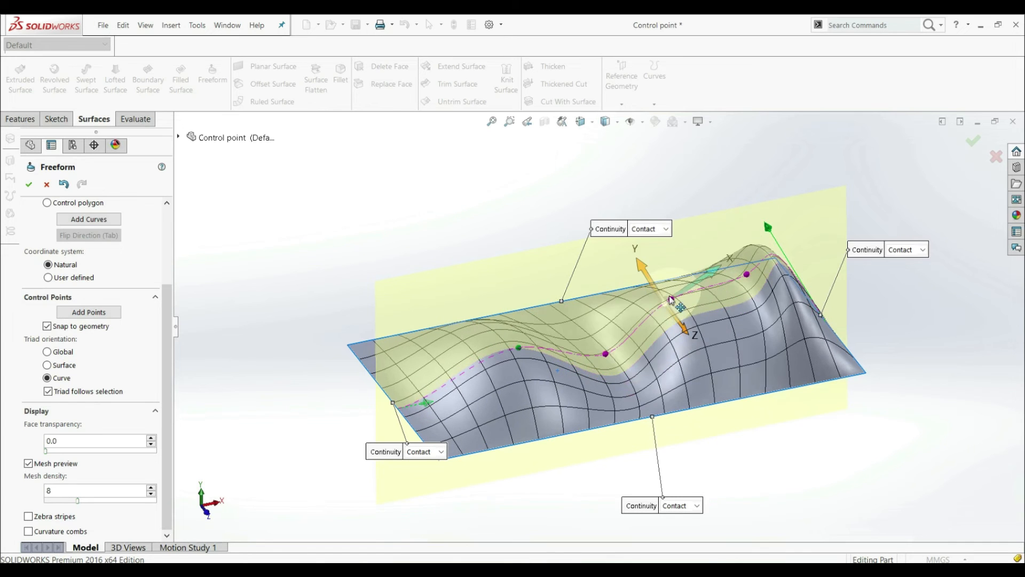
drag(674, 298, 684, 281)
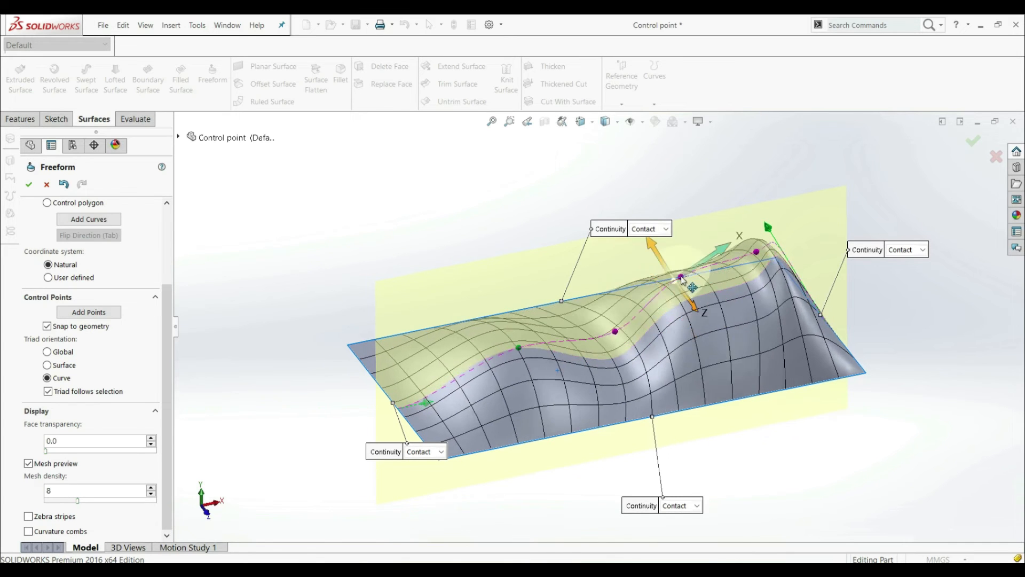
drag(682, 279, 692, 326)
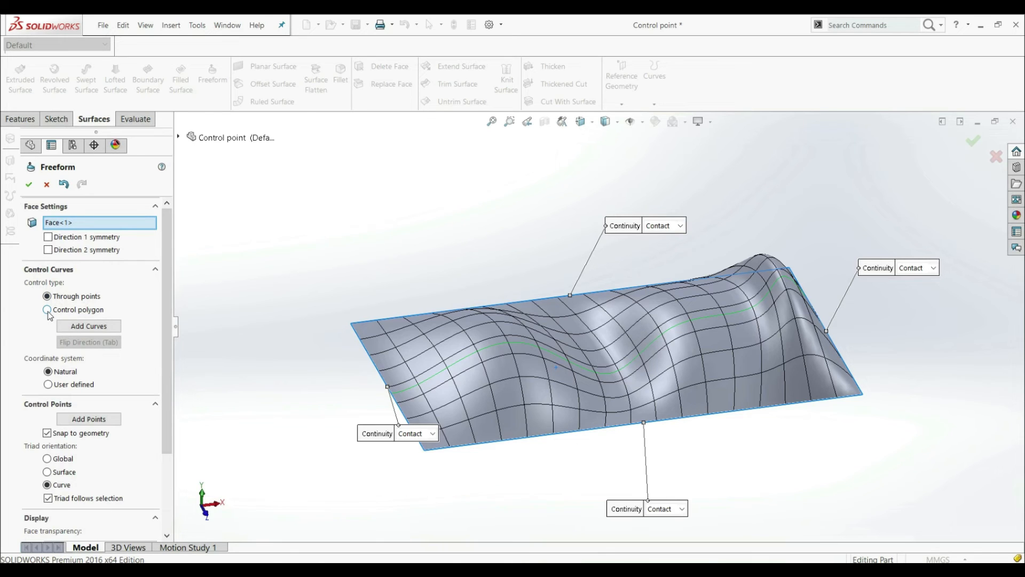
Switch the curve to Control polygon and raise a vertex to form two tall humps.
click(45, 310)
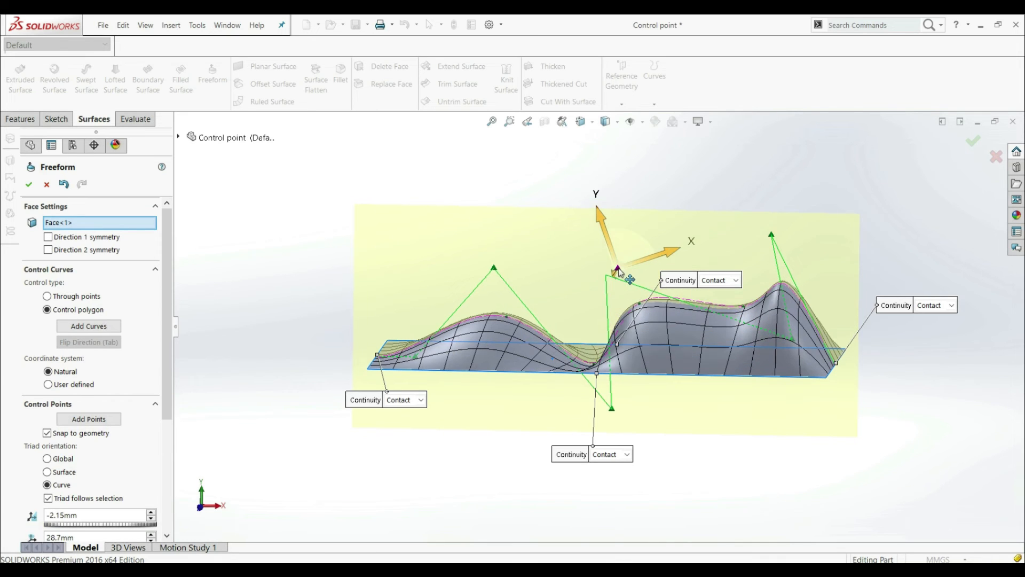
drag(618, 269, 638, 281)
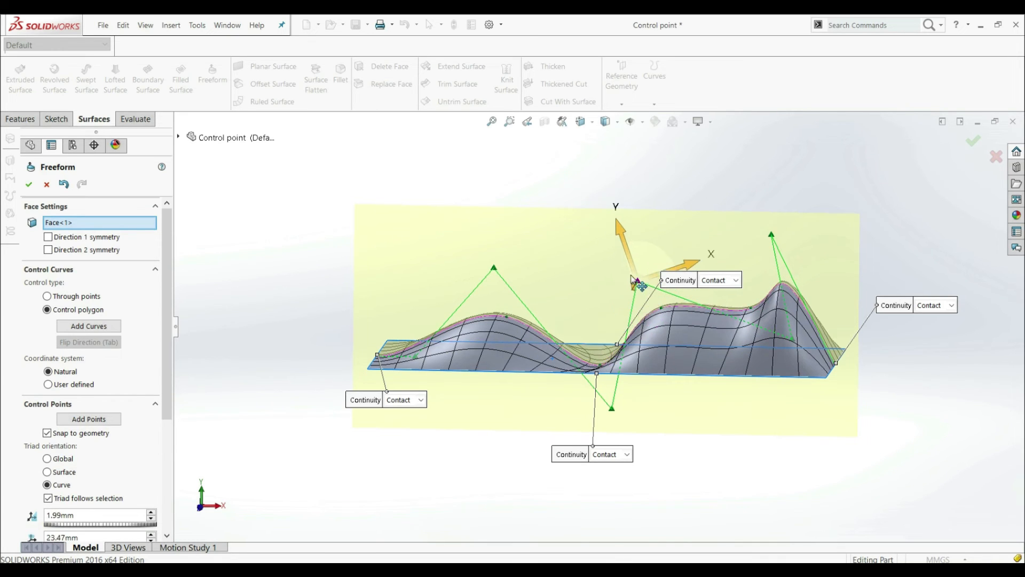